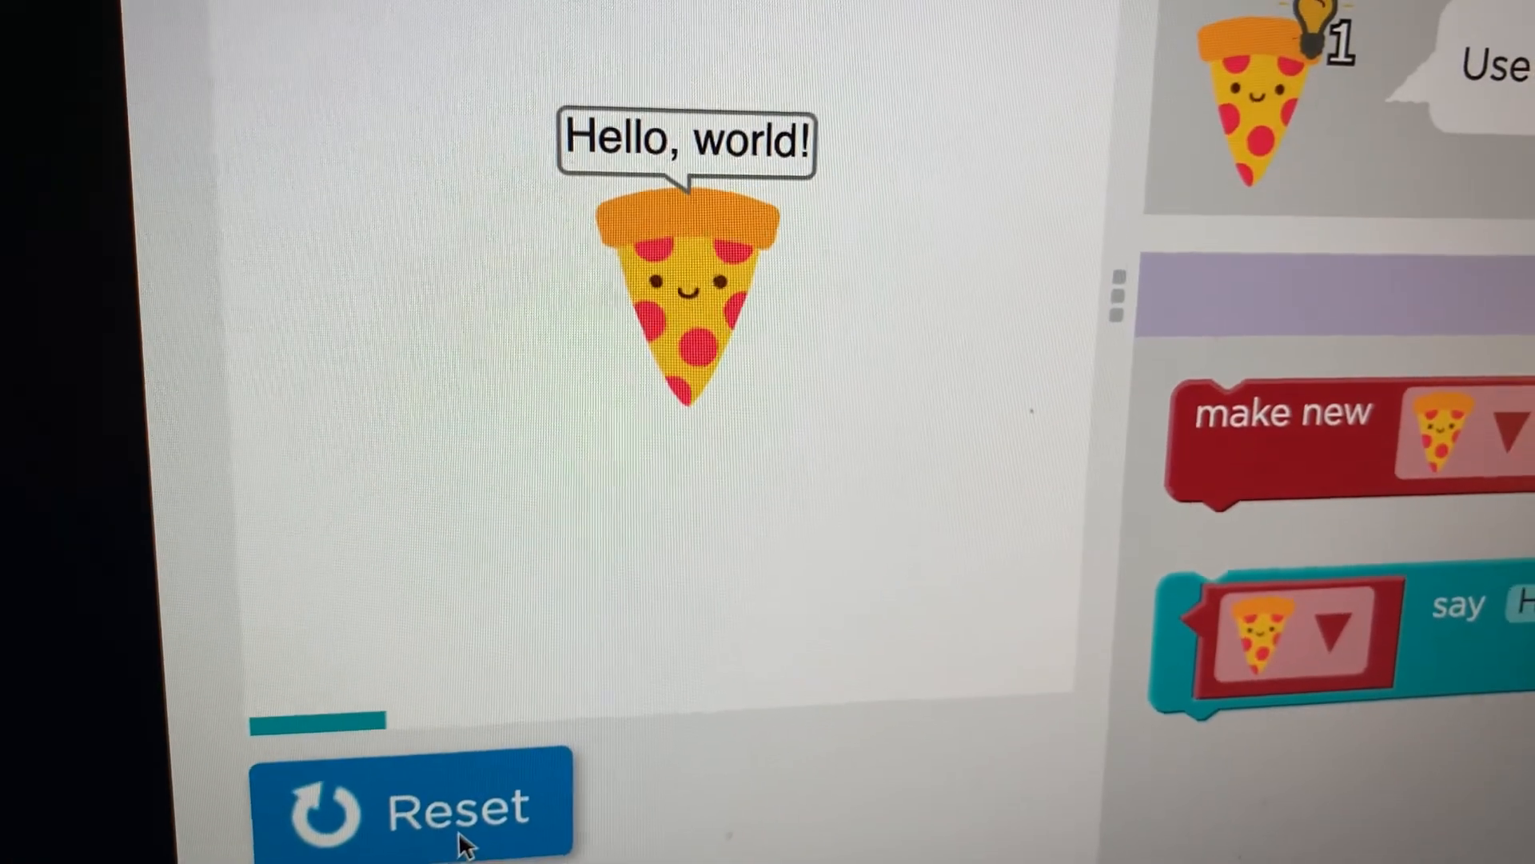
# - Reset the stage to stop the demo where the pizza says Hello, world!
pyautogui.click(460, 812)
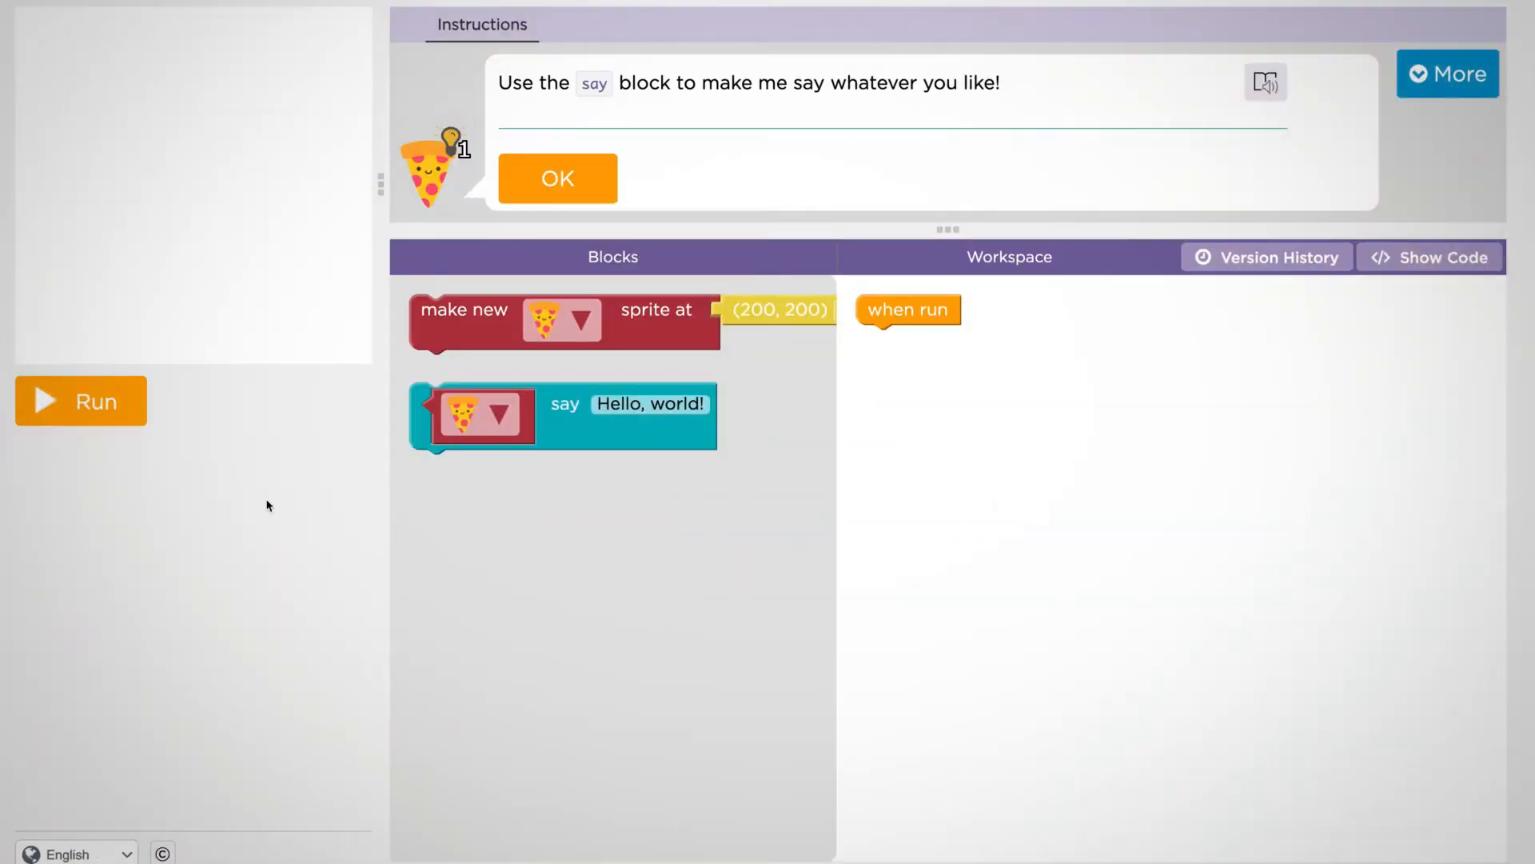
pyautogui.click(80, 400)
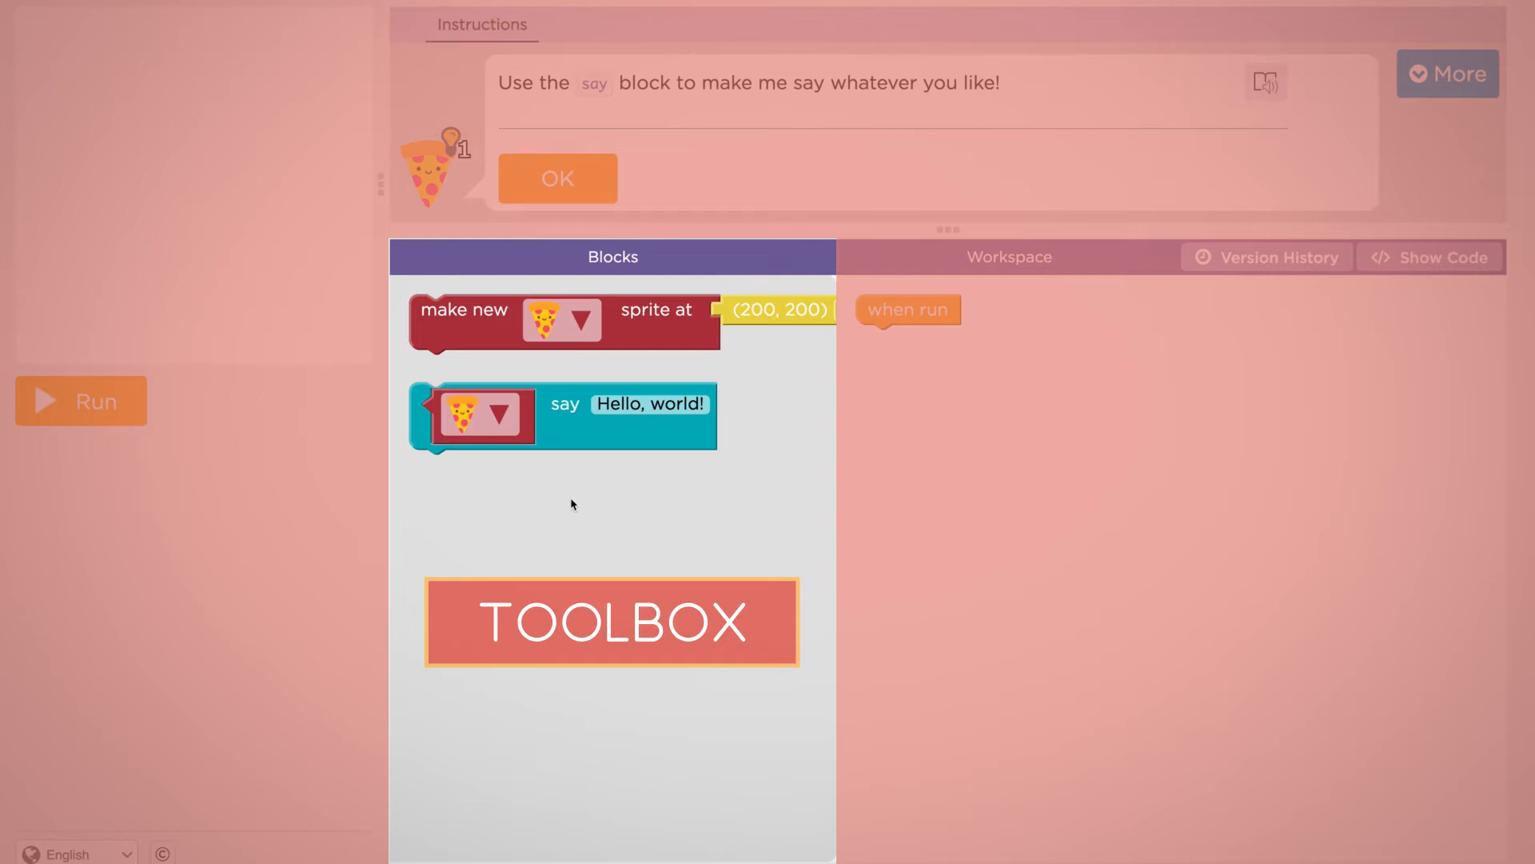
pyautogui.moveTo(753, 411)
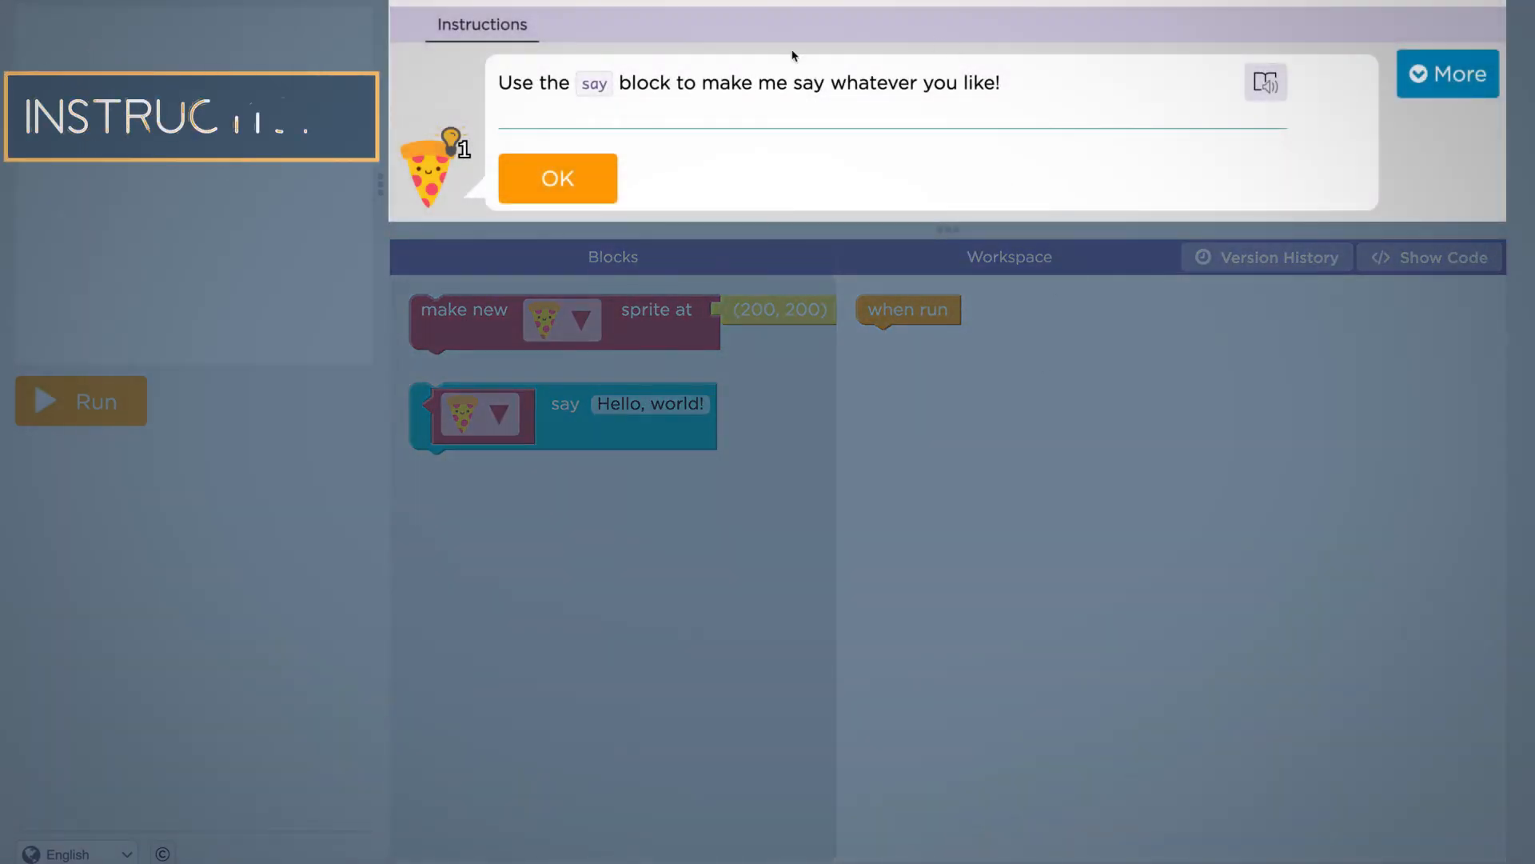
pyautogui.moveTo(931, 134)
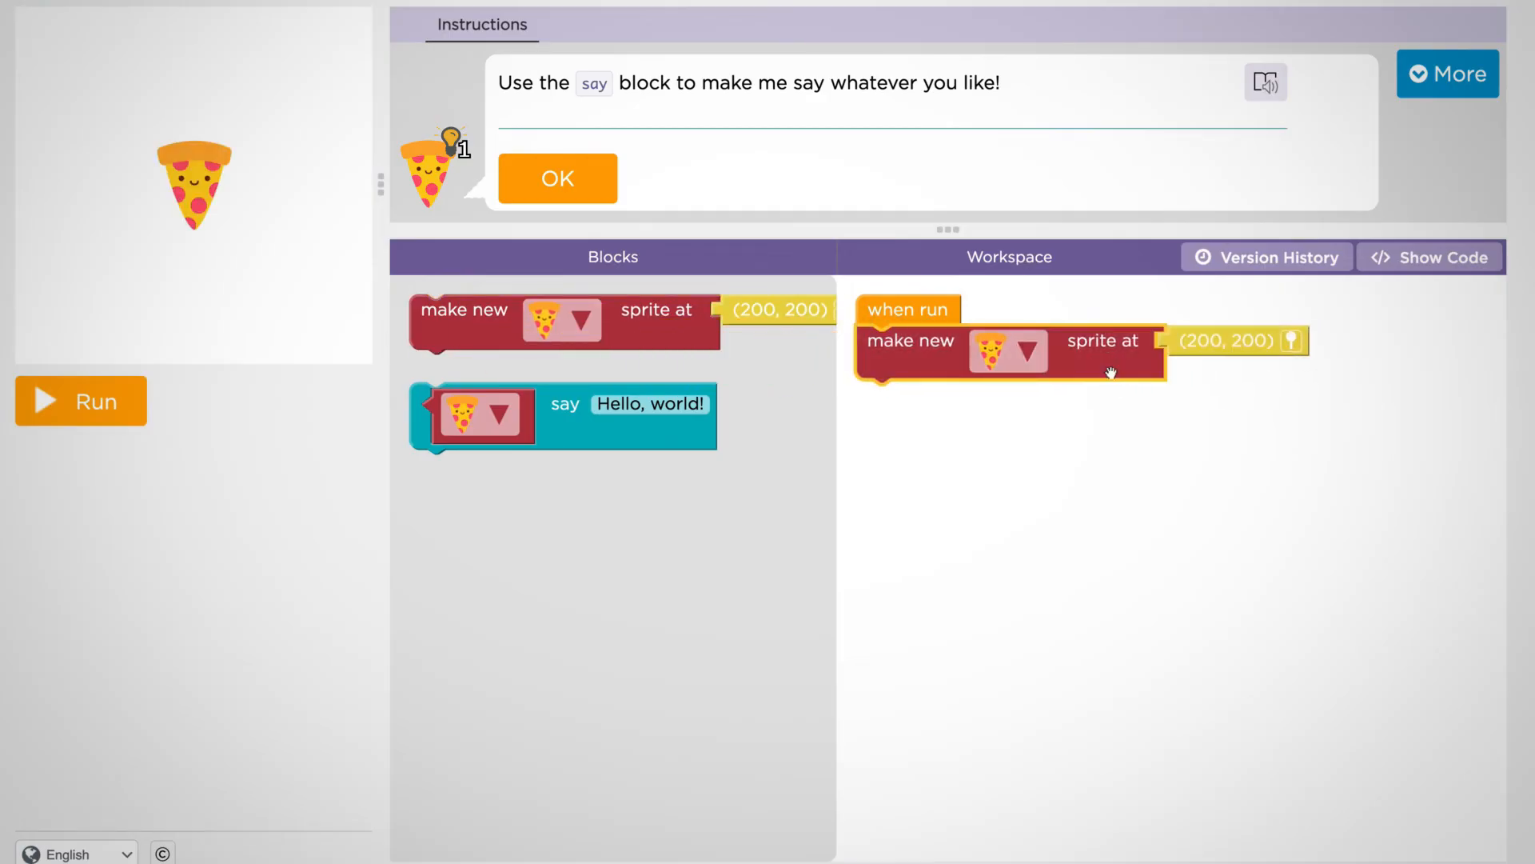
pyautogui.moveTo(1251, 345)
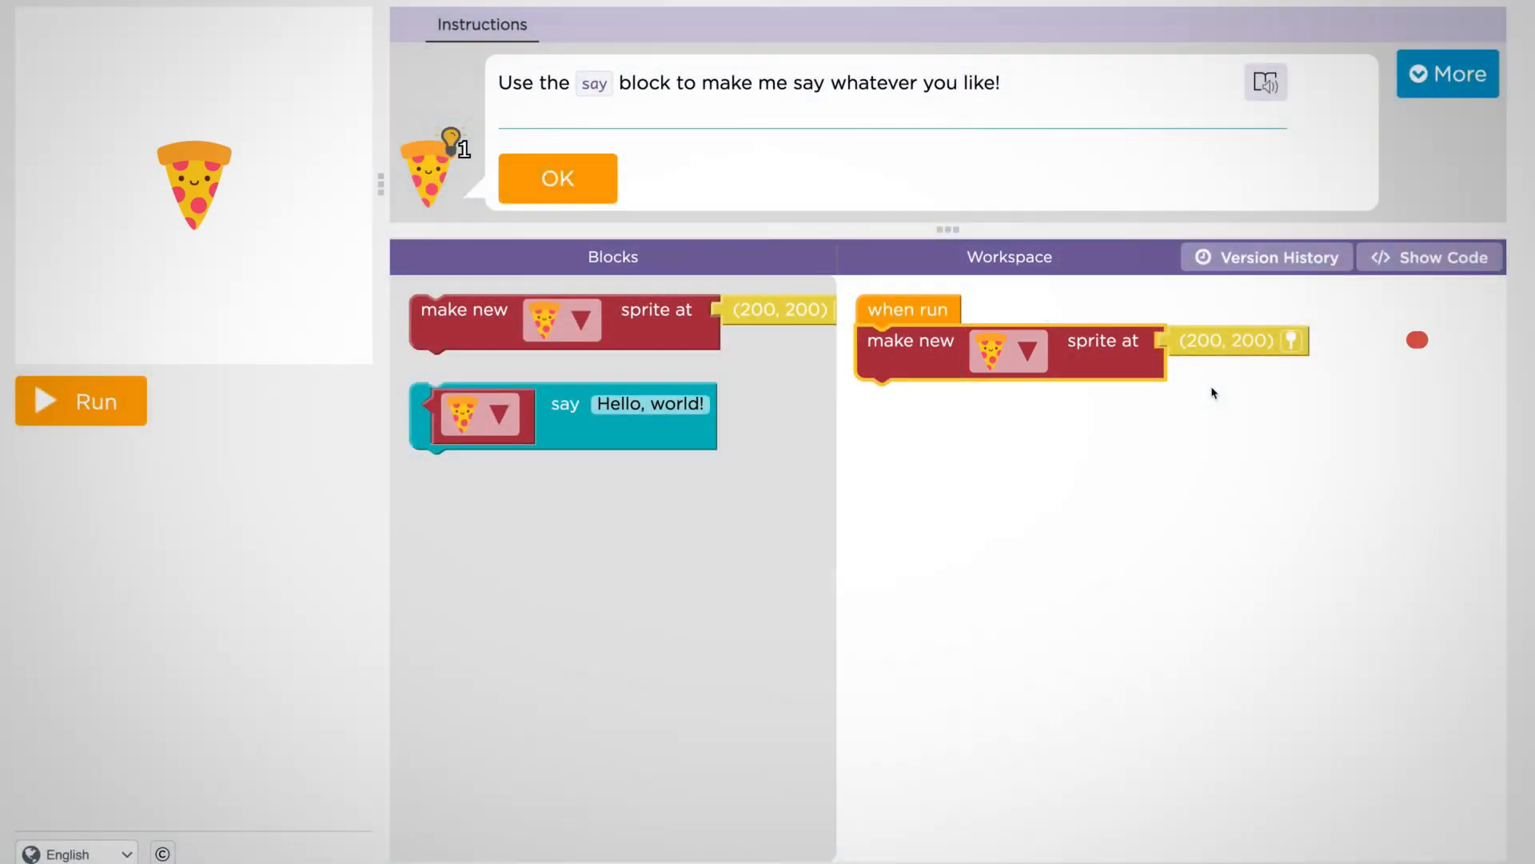
pyautogui.moveTo(1264, 347)
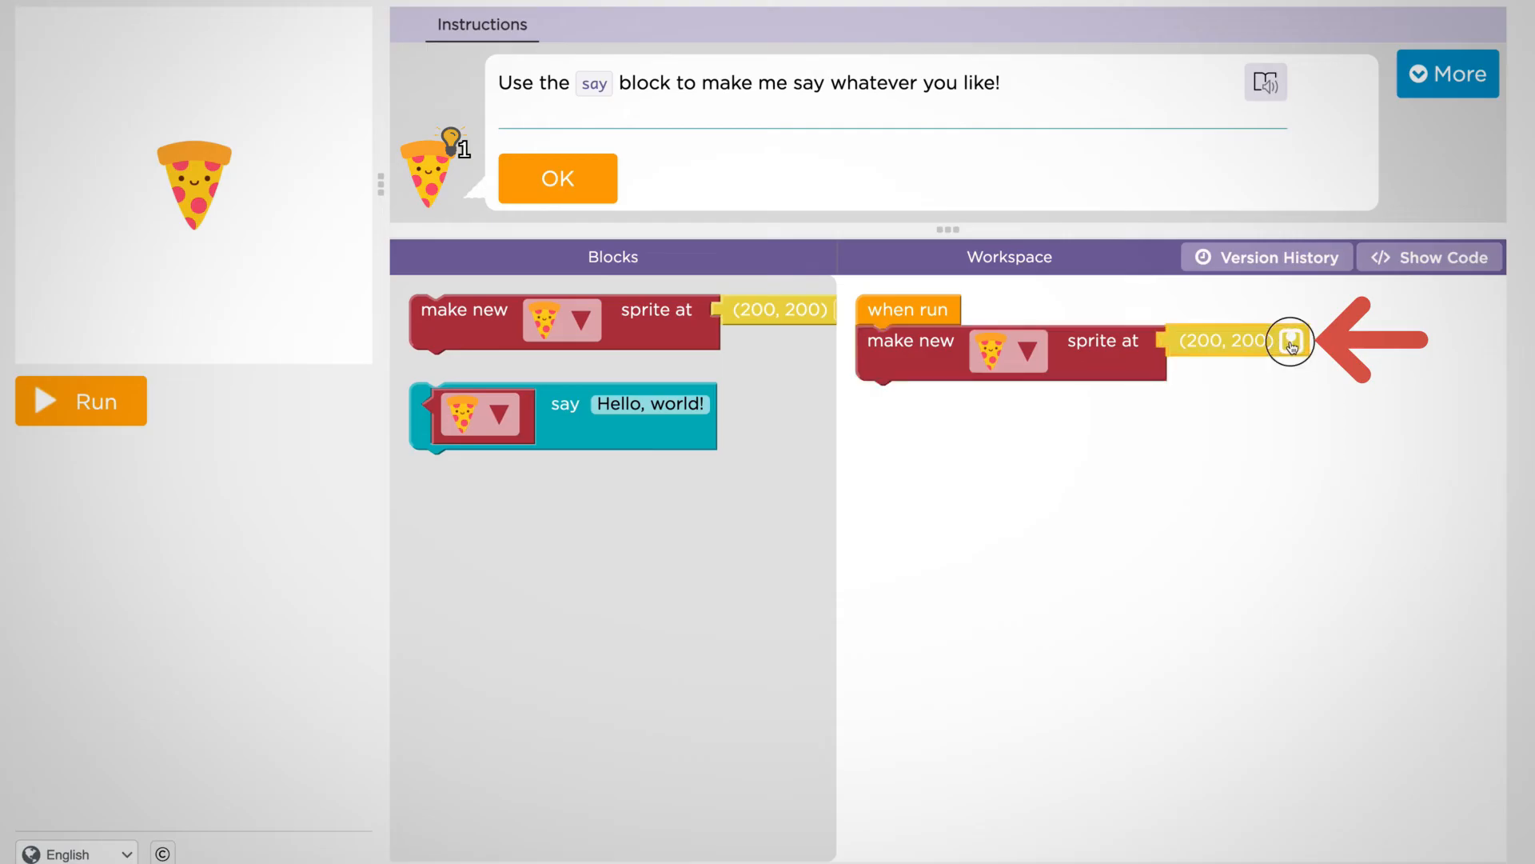
# - Snap a 'make new sprite at (200, 200)' block under 'when run' to create the pizza
pyautogui.click(1291, 345)
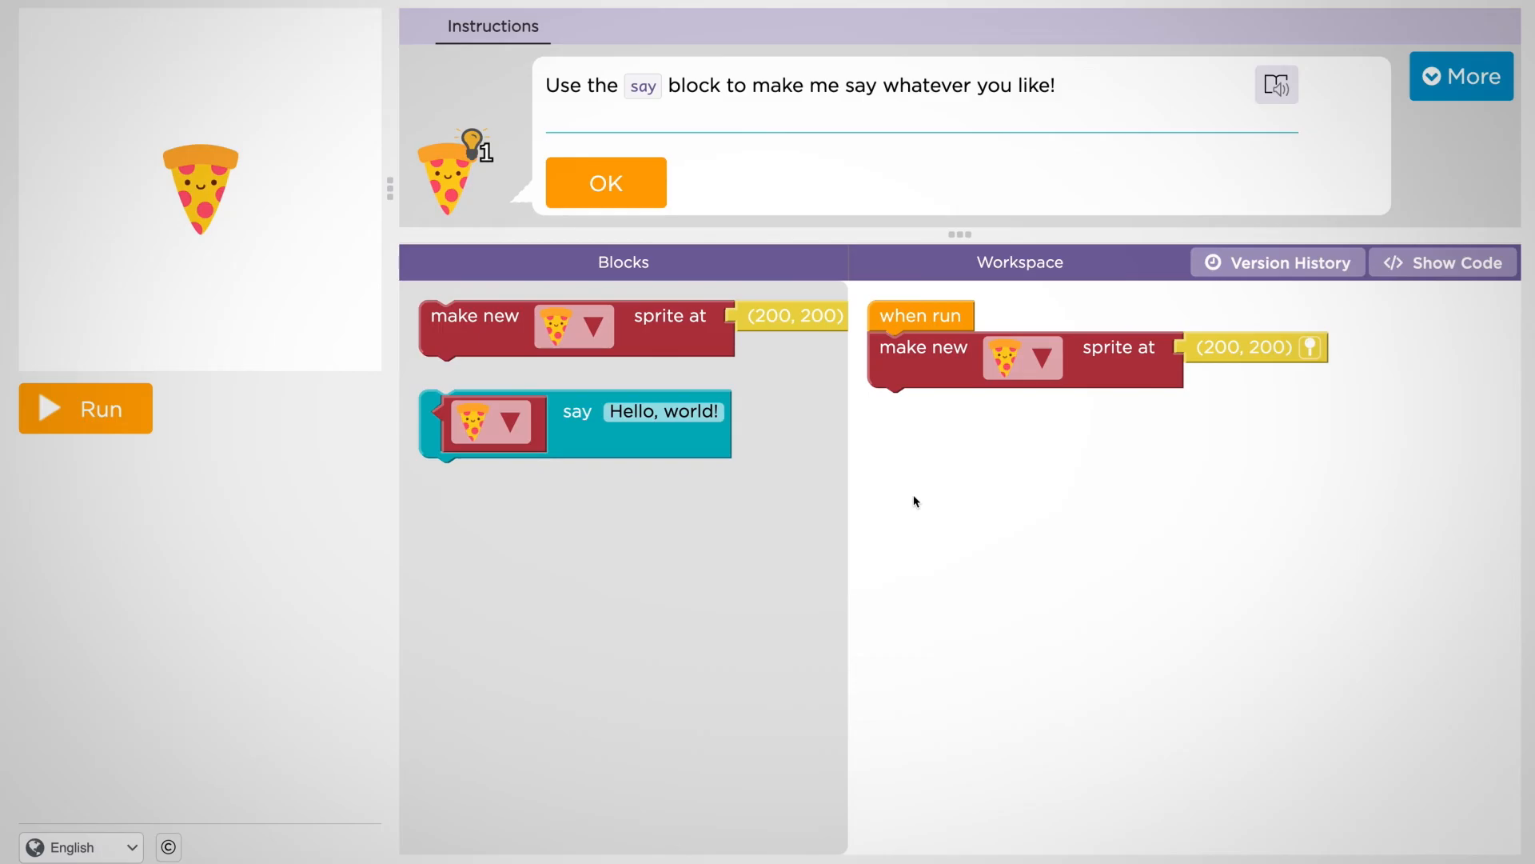
pyautogui.moveTo(577, 438)
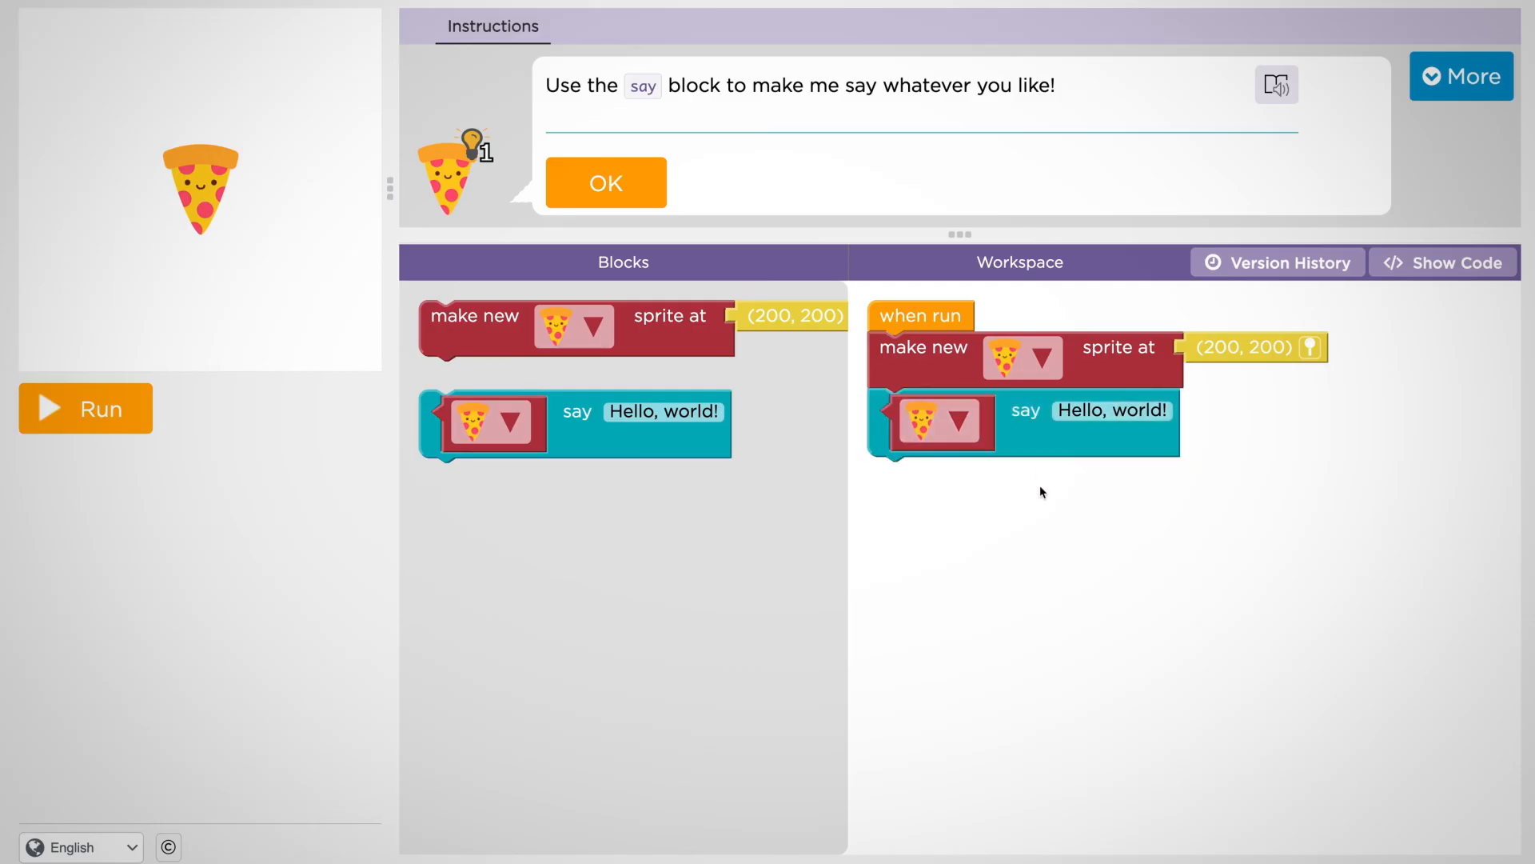
# - Switch both the say block and the new-sprite block to the burger and run so it says Hello, world!
pyautogui.click(964, 423)
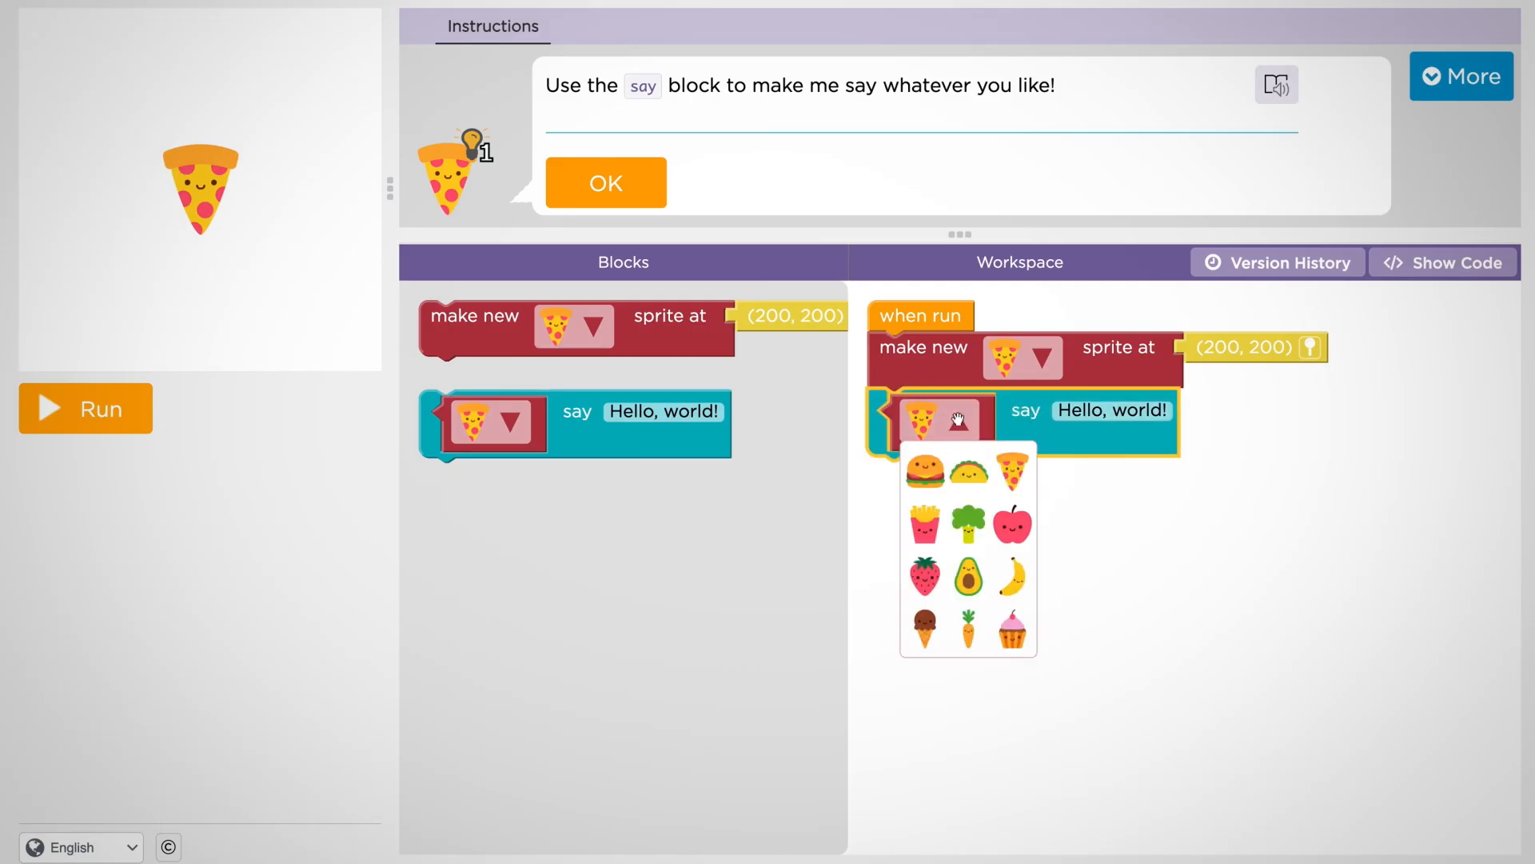
pyautogui.click(1056, 355)
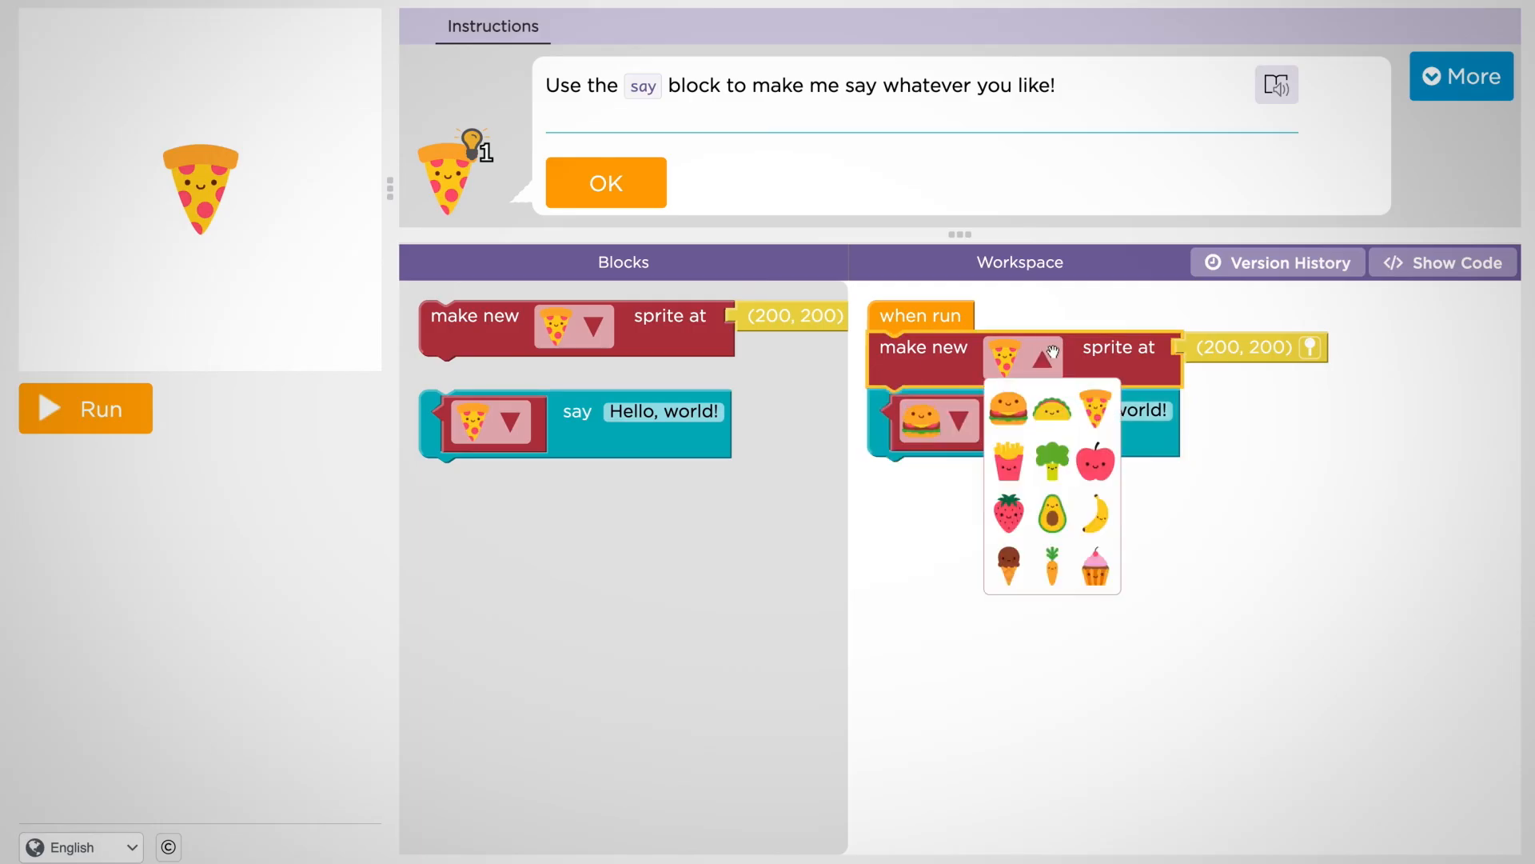
pyautogui.click(1006, 408)
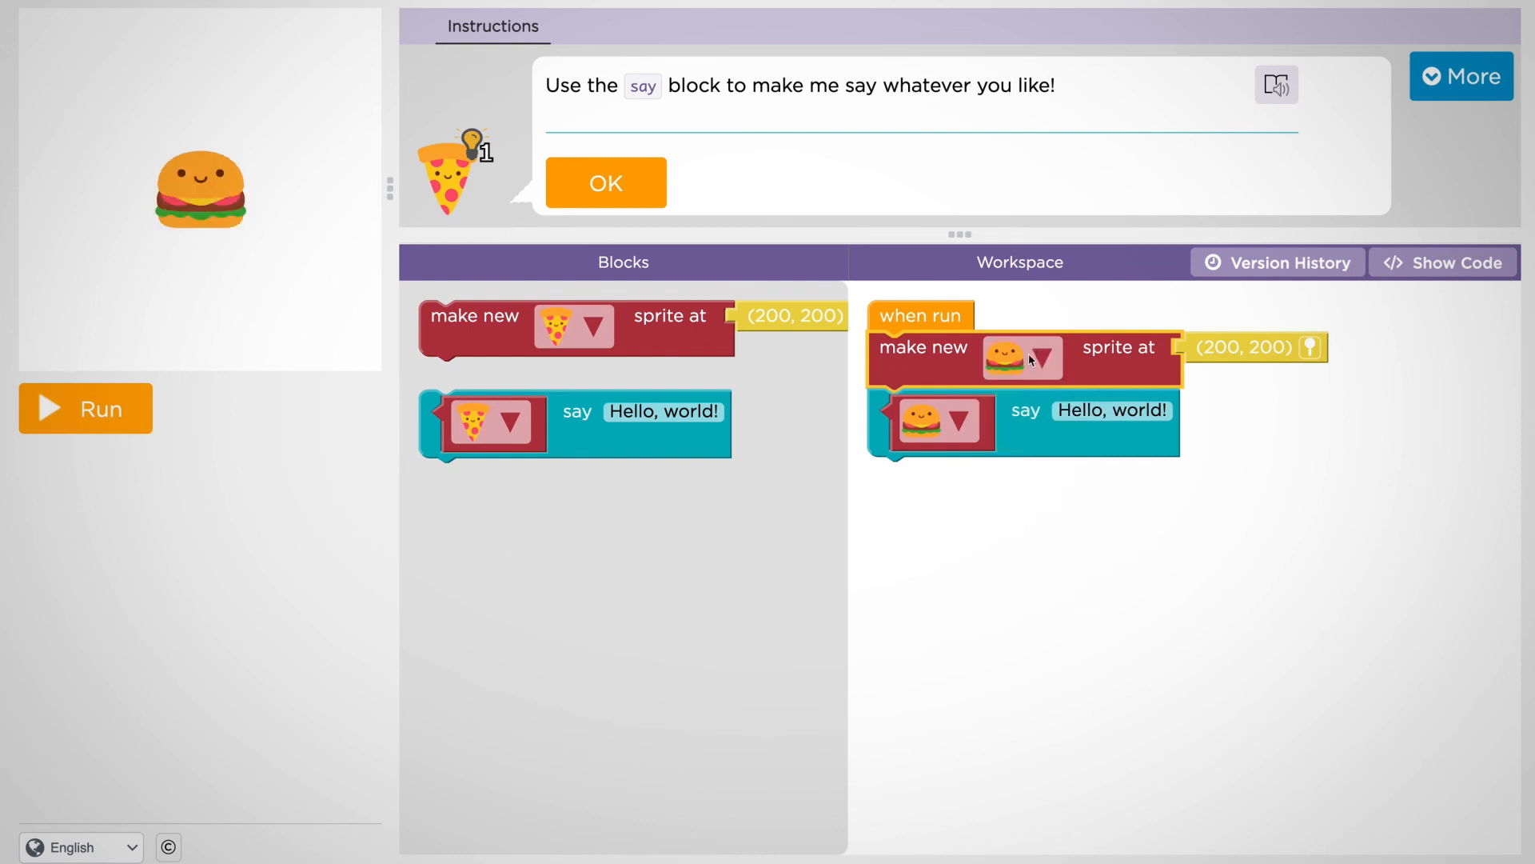
pyautogui.moveTo(268, 372)
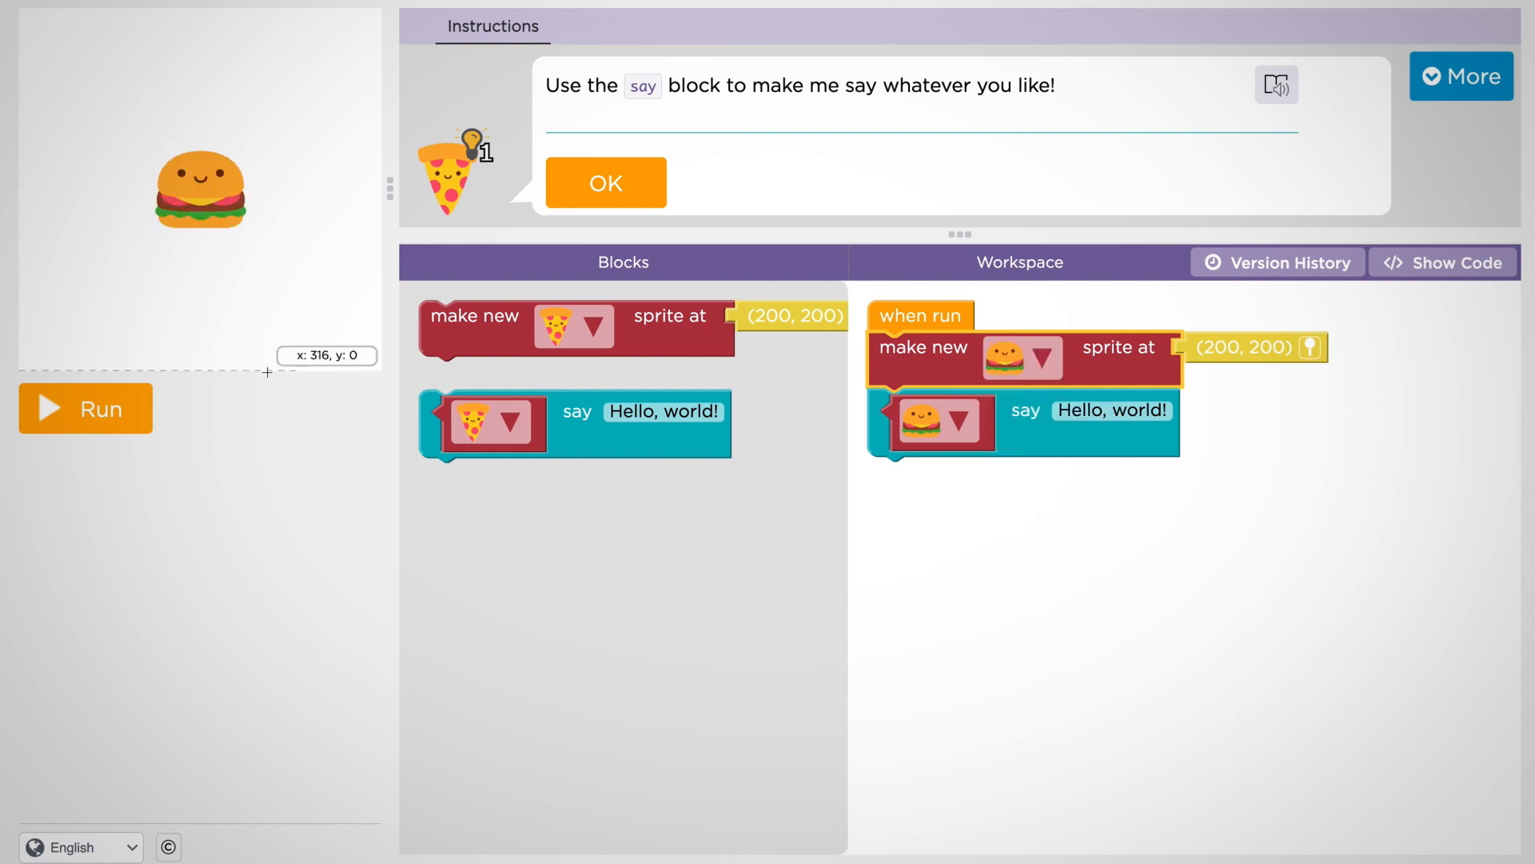
pyautogui.click(84, 407)
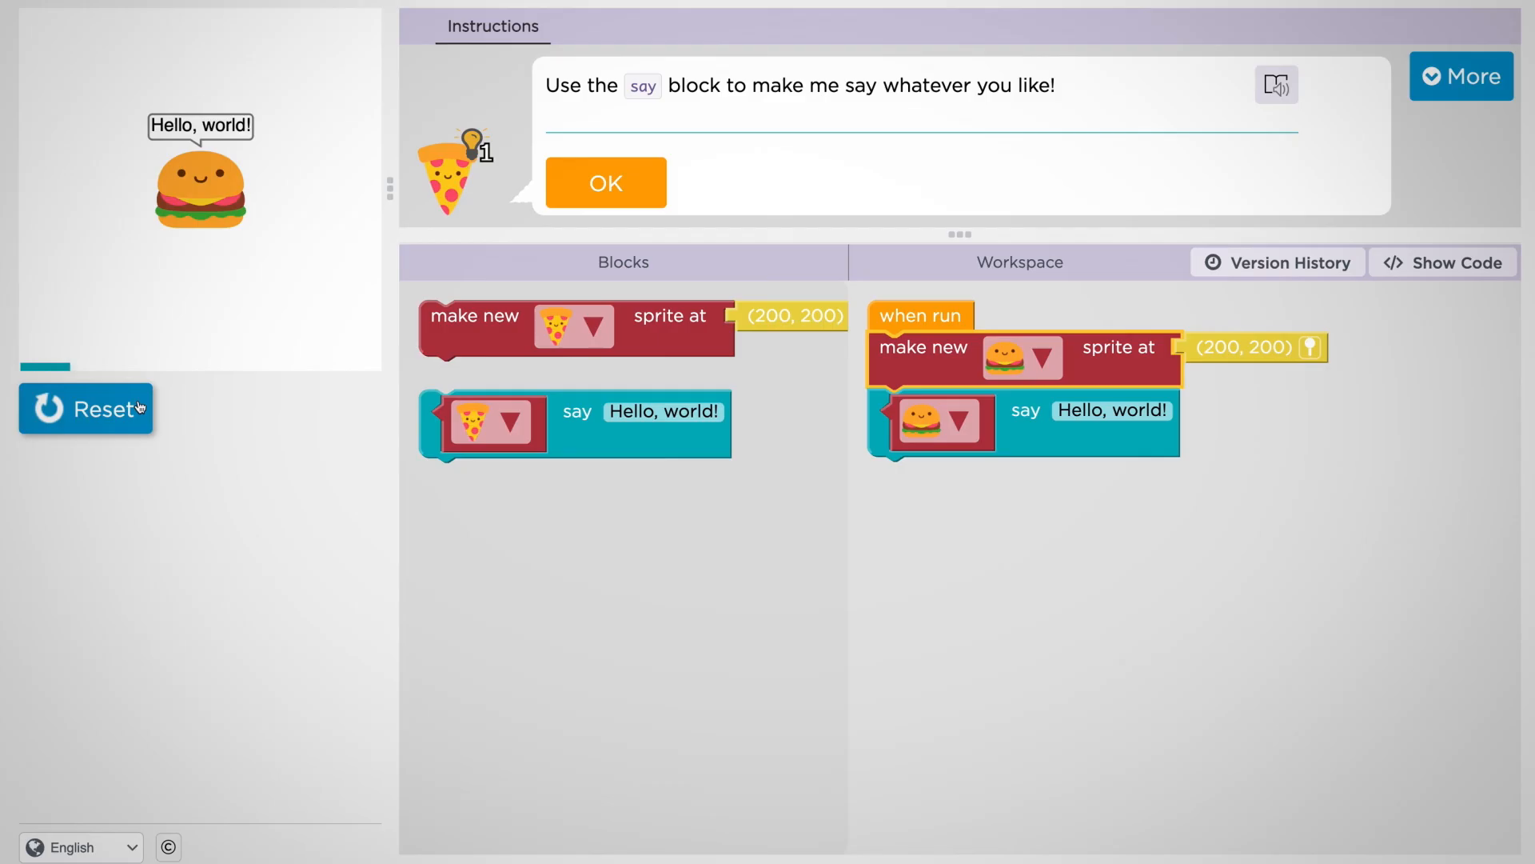